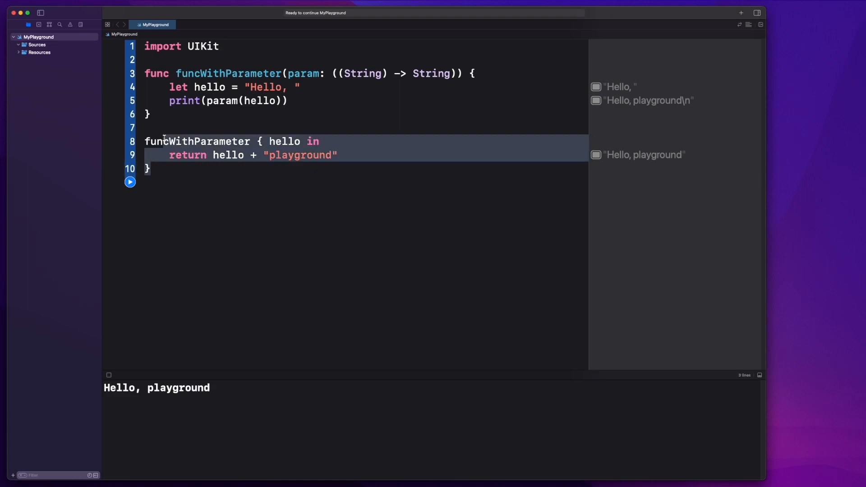
pyautogui.click(177, 155)
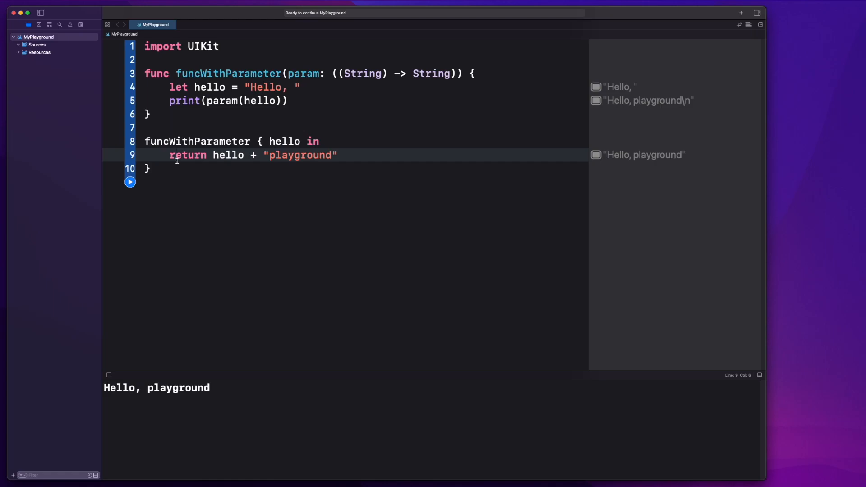
pyautogui.click(229, 180)
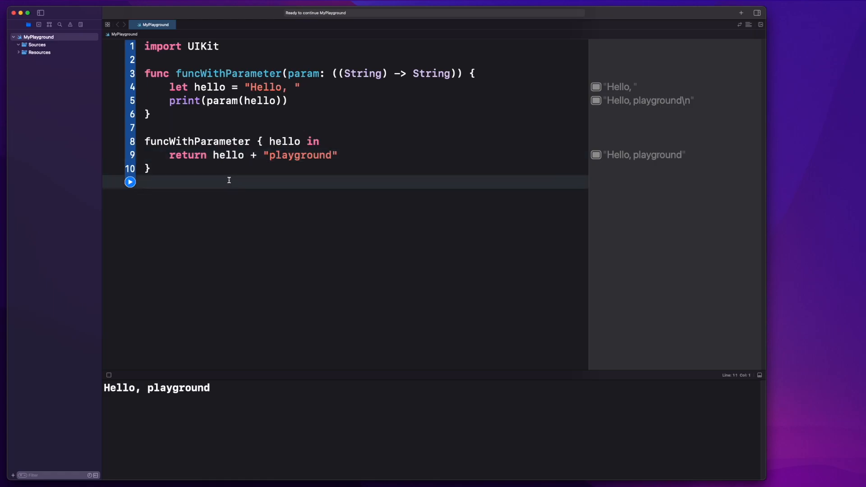
pyautogui.click(226, 169)
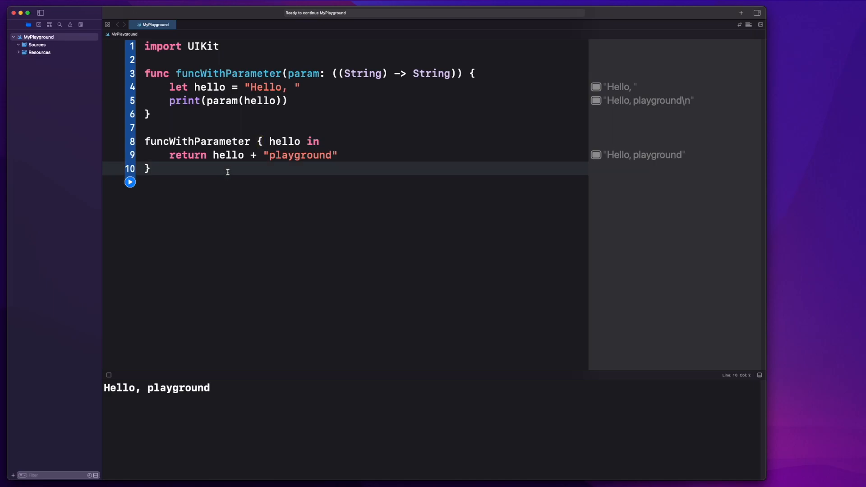